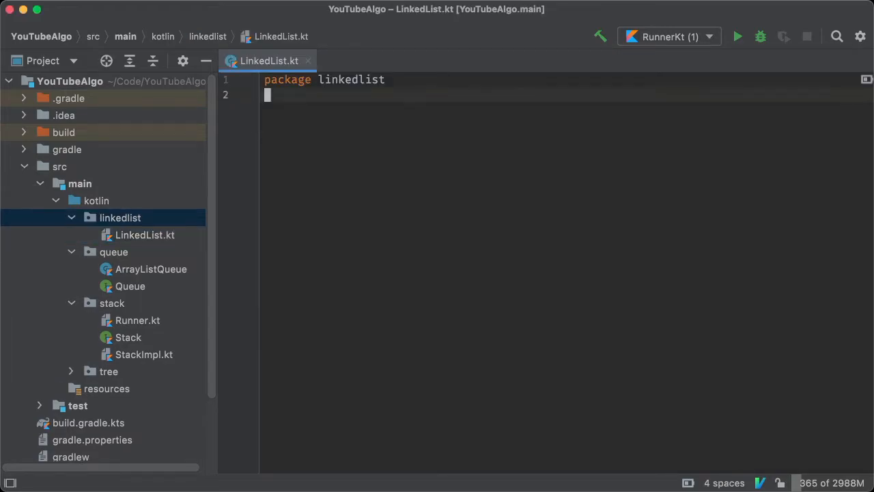
# Step: Declare data class Node<T : Any>(var value: T, var next: Node<T>? = null) with an empty body
pyautogui.write('data class')
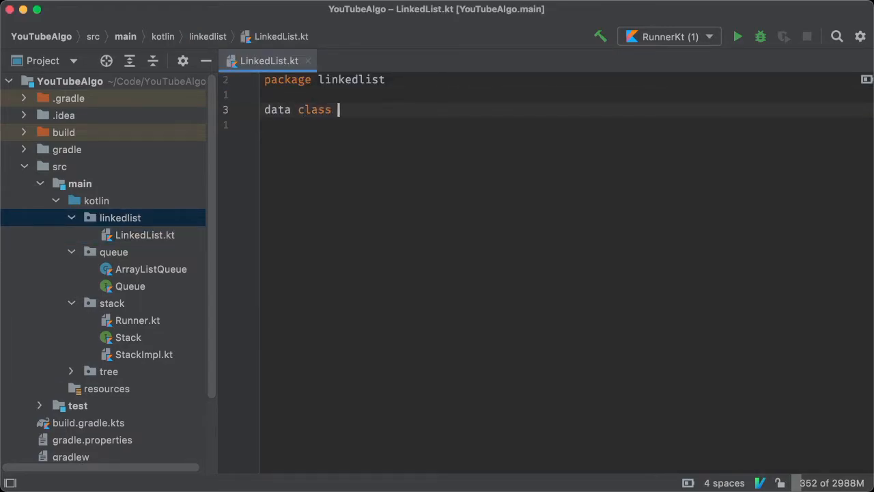
pyautogui.write('Node<T: A>')
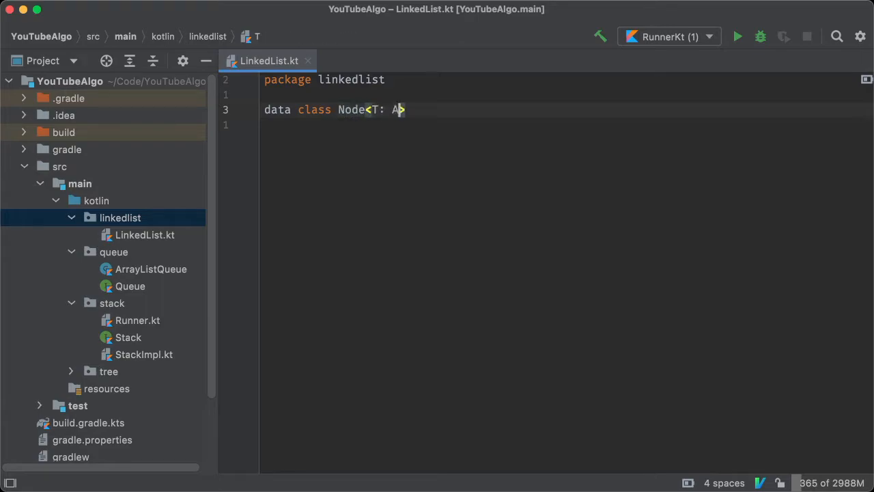
pyautogui.write('ny>')
pyautogui.write('var')
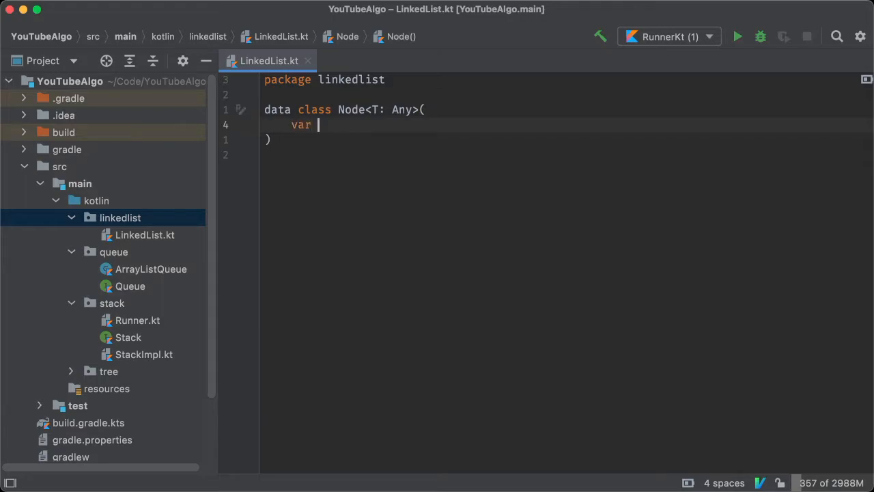
pyautogui.write('value: T,')
pyautogui.write('var next: Node<>')
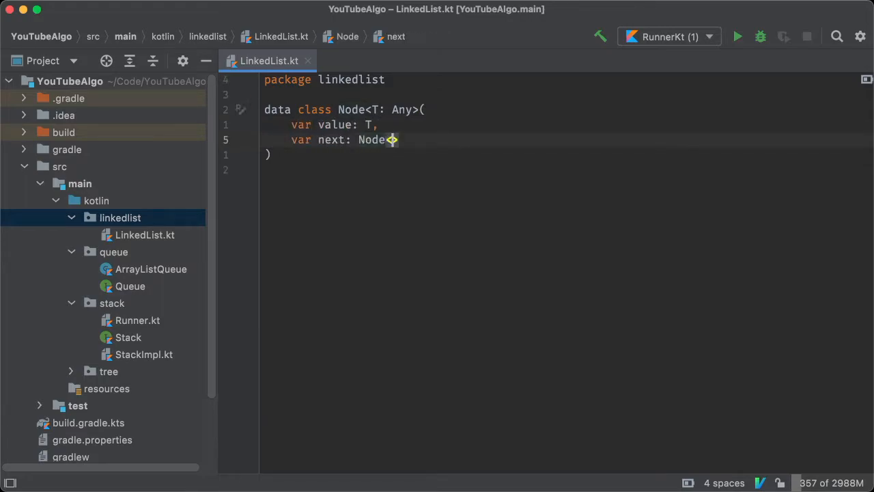
pyautogui.write('T>? = null')
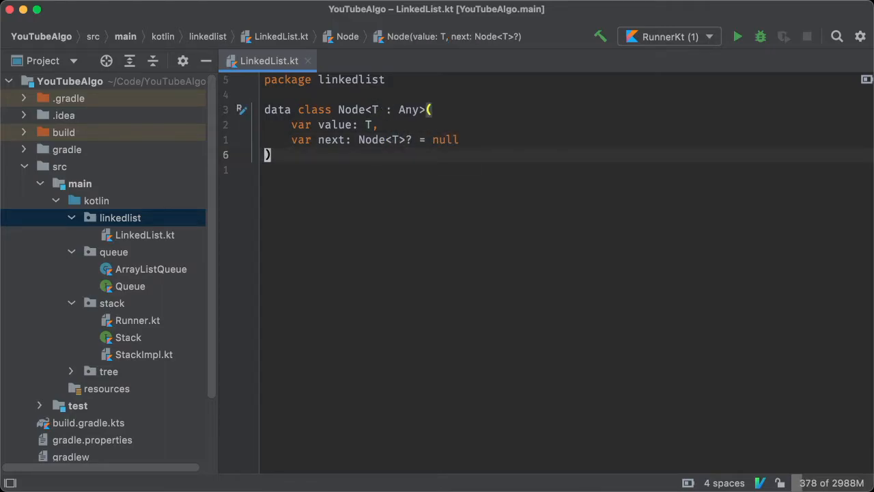
pyautogui.write('{')
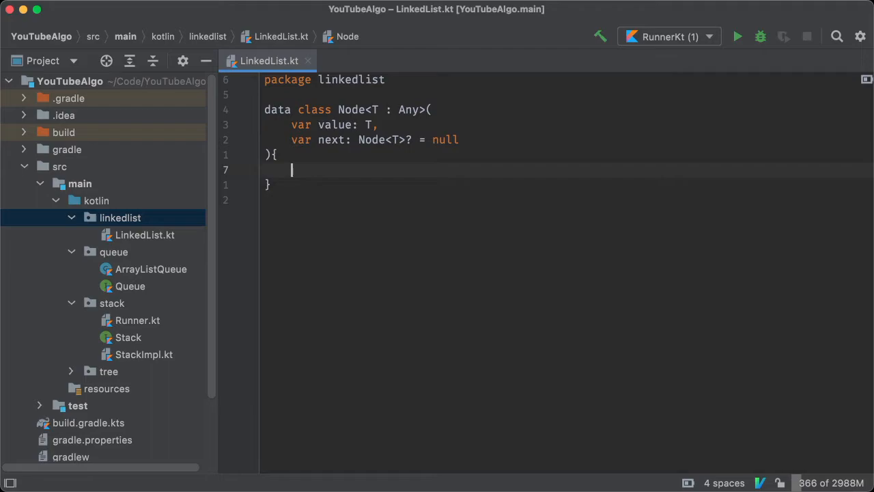
# Step: Override toString to return "$value -> ${next}" when next is non-null, otherwise "$value"
pyautogui.write('override fun to')
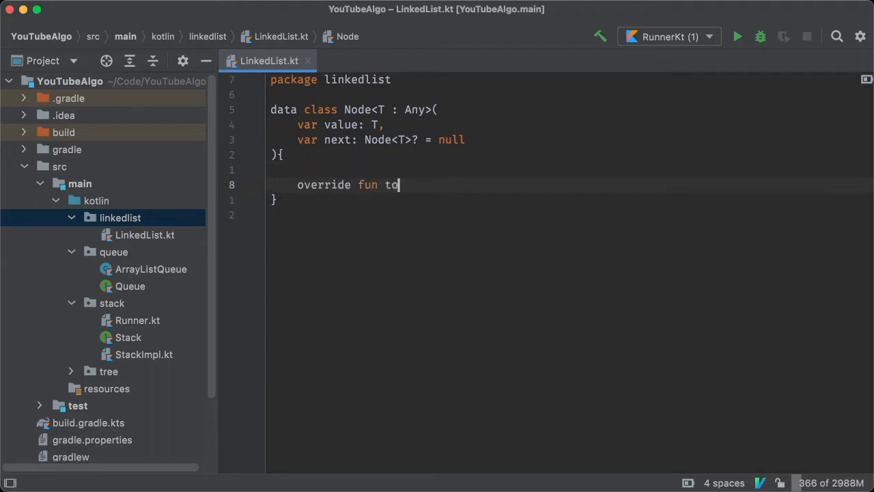
pyautogui.write('String()')
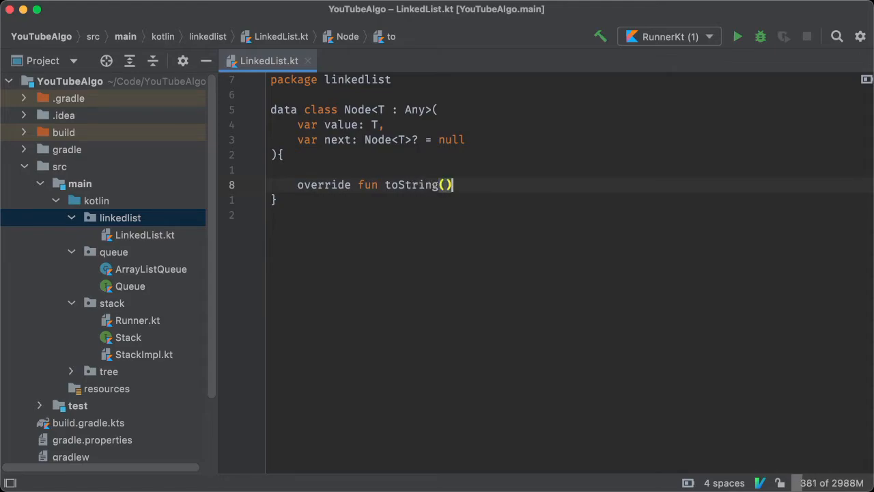
pyautogui.write(': String{')
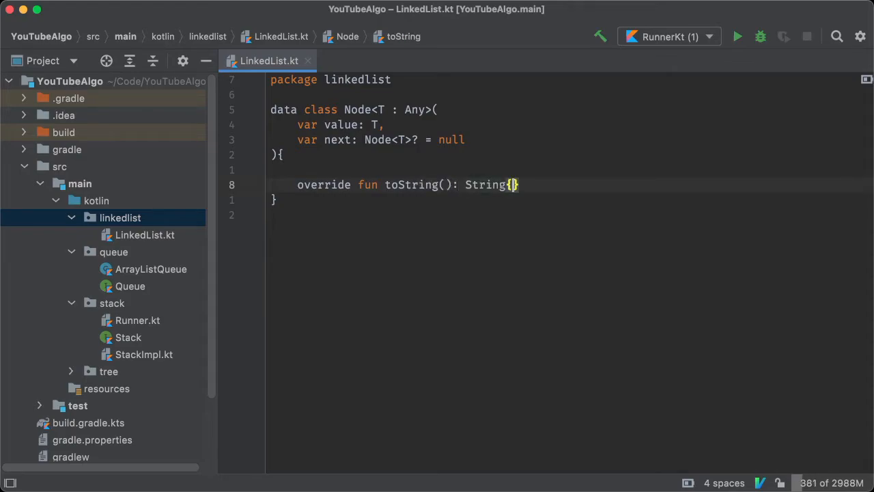
pyautogui.write('return')
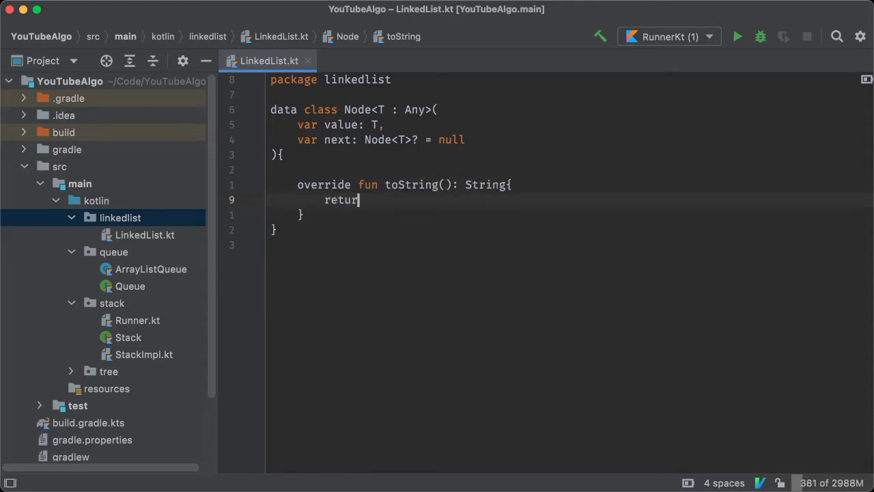
pyautogui.write('if ()')
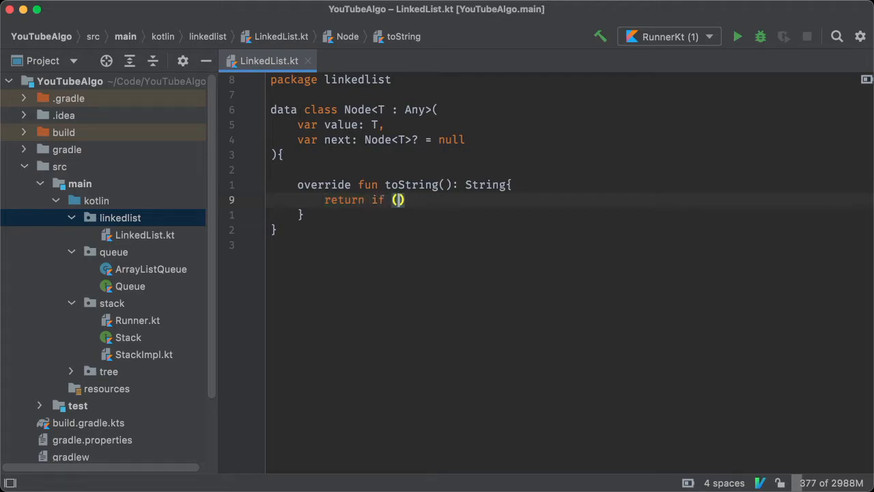
pyautogui.write('next != null')
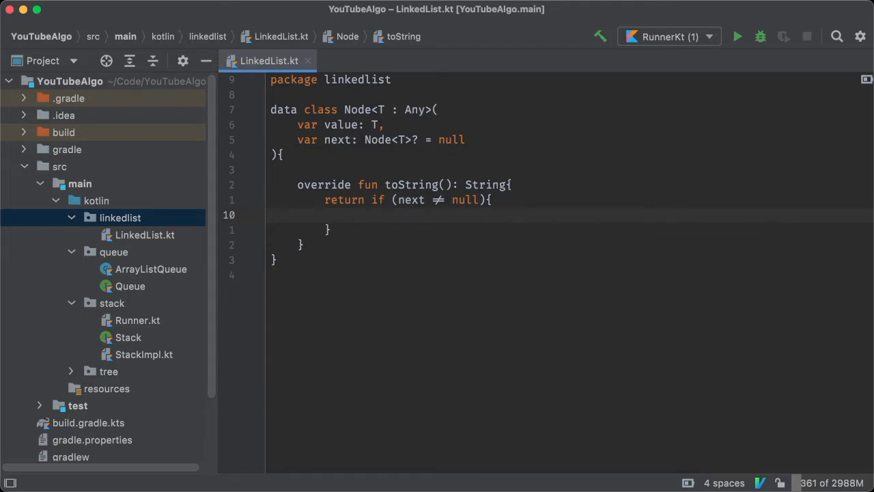
pyautogui.write('"$value -"')
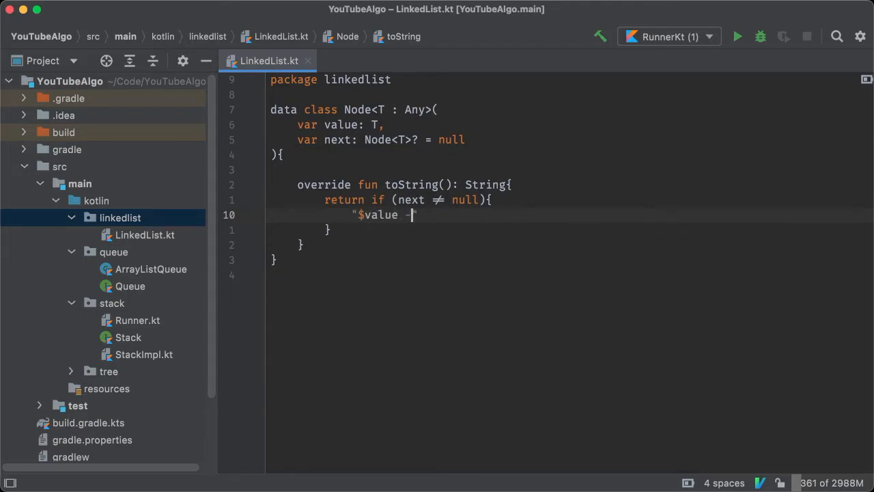
pyautogui.write('> ${next.toString(')
pyautogui.click(598, 230)
pyautogui.write('else{')
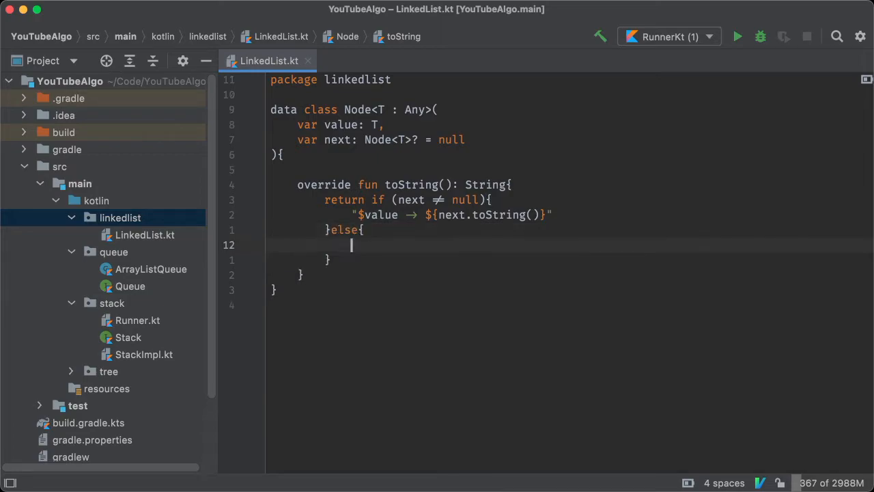
pyautogui.write('"$value"')
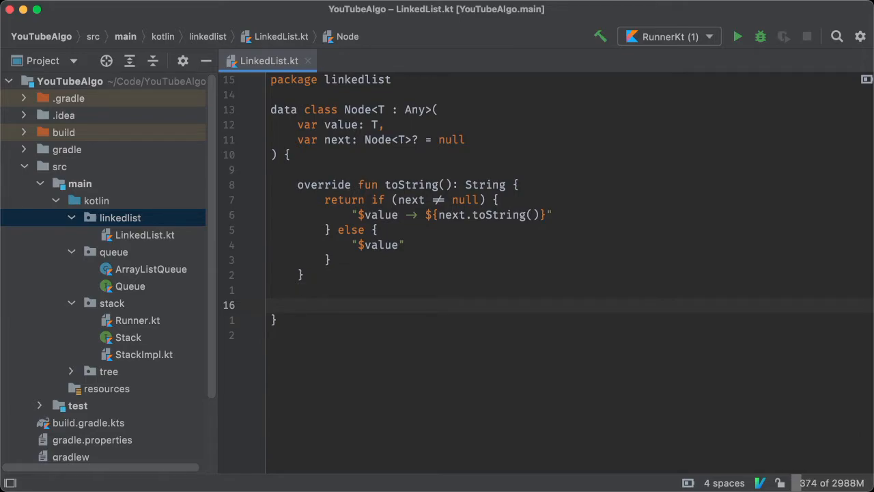
# Step: Add printInReverse: call next?.printInReverse(), print " → " if next exists, then print value
pyautogui.write('fun printInR')
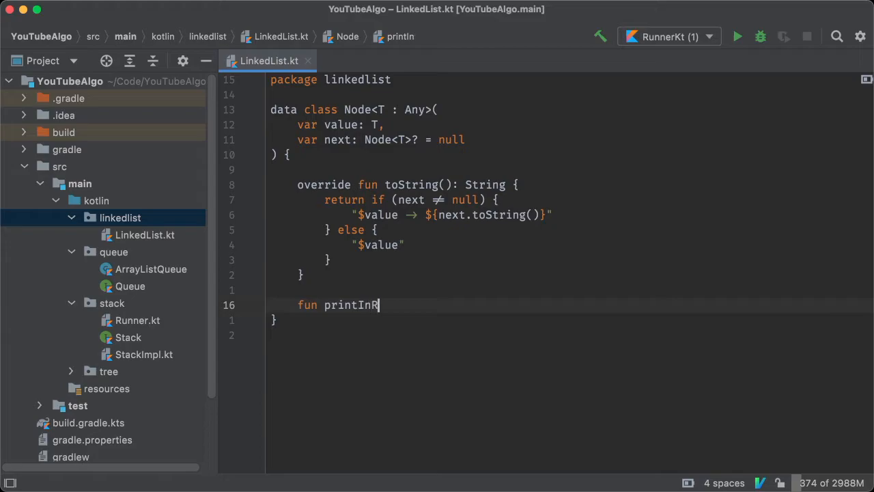
pyautogui.write('everse(){')
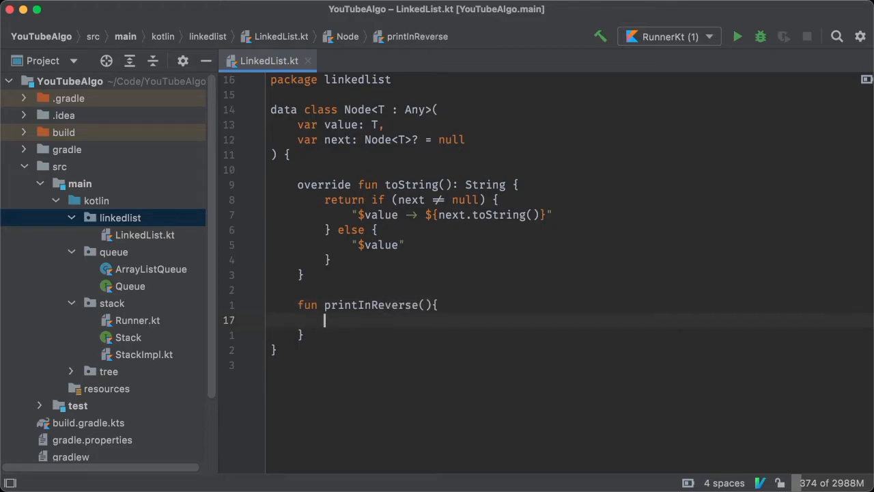
pyautogui.write('next?.p')
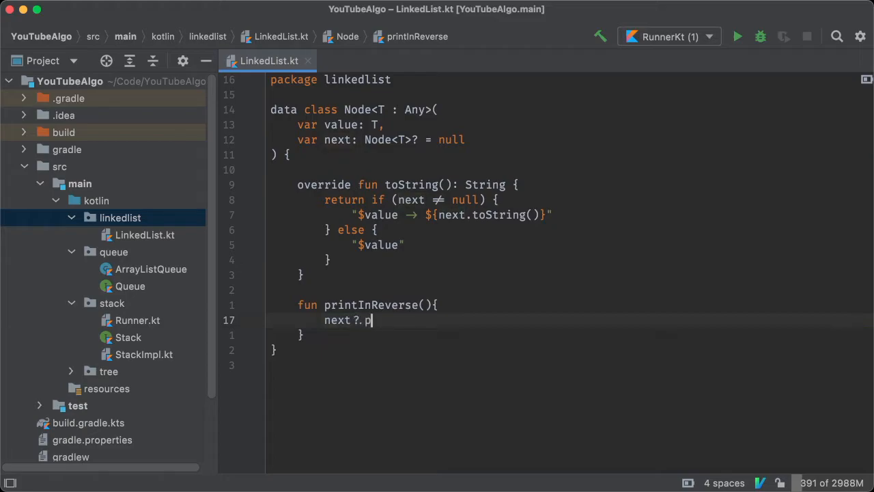
pyautogui.write('rintInReverse(')
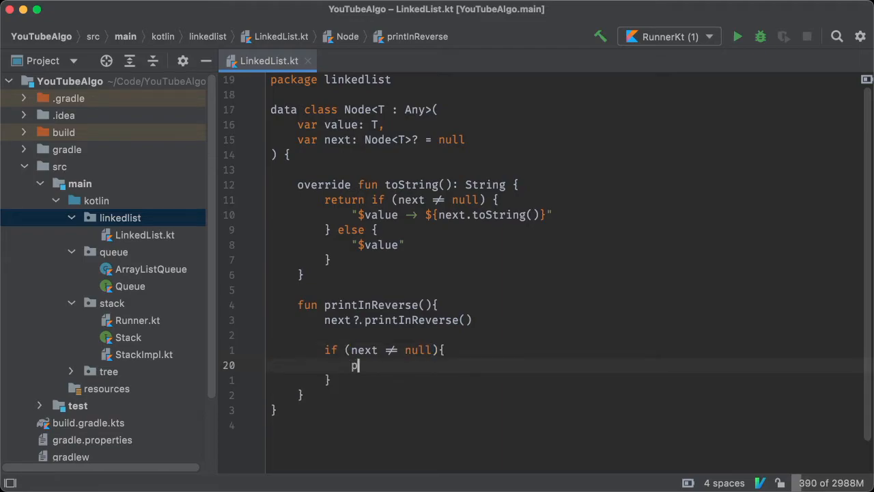
pyautogui.write('print(" ")')
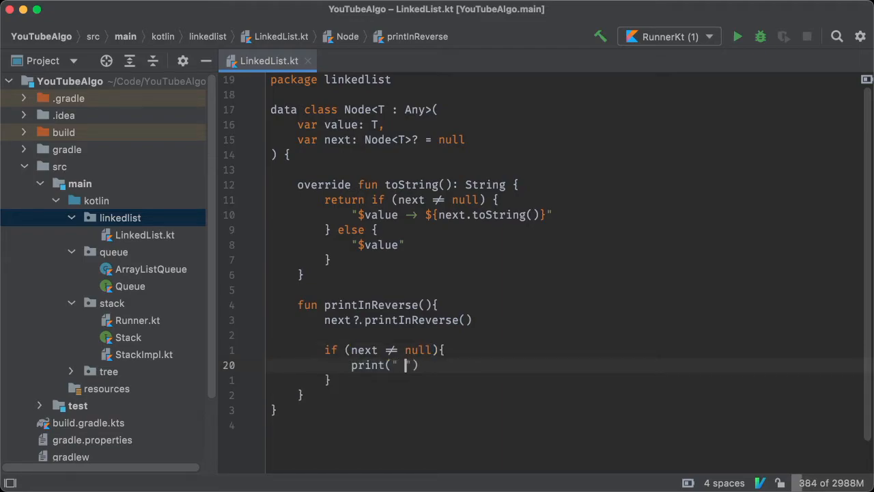
pyautogui.write('→')
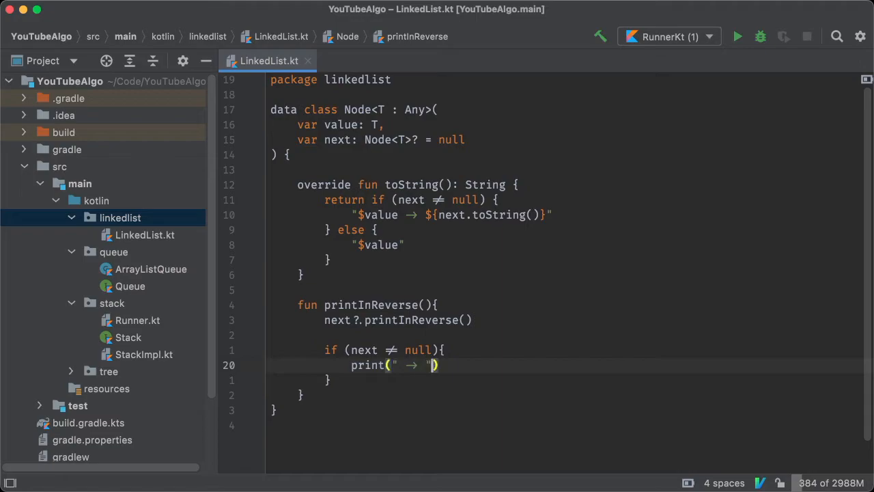
pyautogui.write('print(value.to')
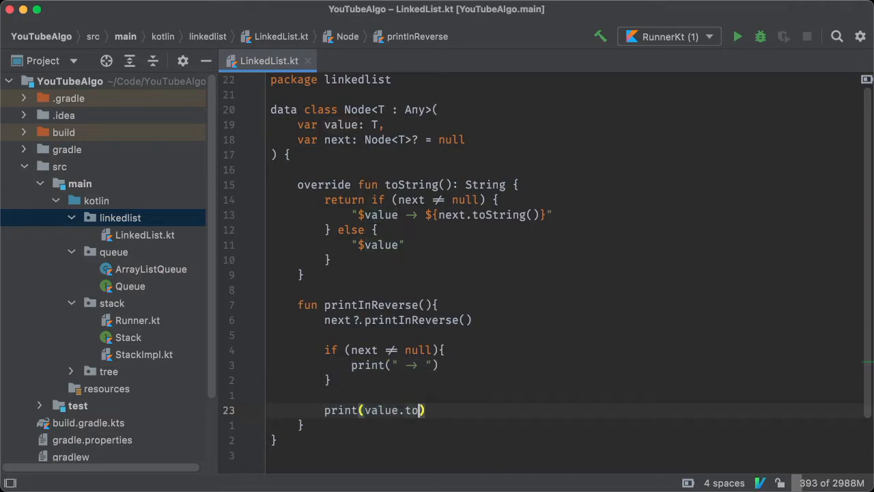
pyautogui.write('String()')
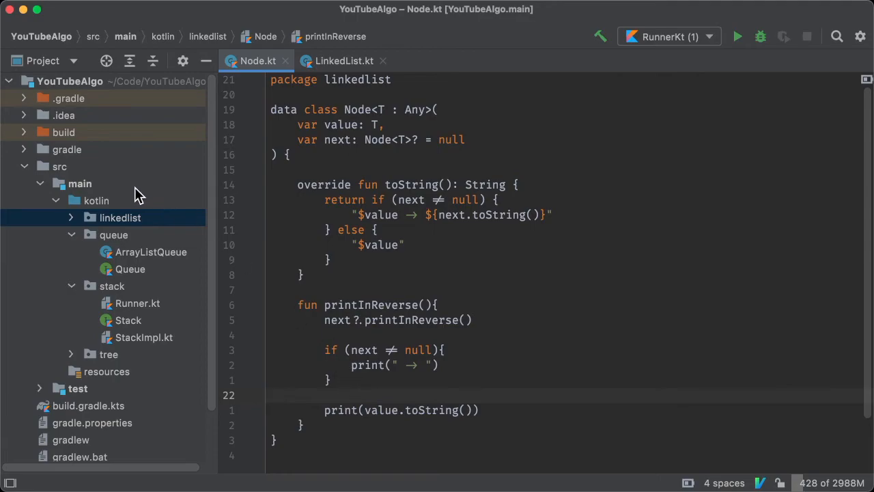
# Step: Create Runner.kt whose main builds val list = Node(1, Node(2, …Node(5))) and prints it
pyautogui.rightClick(120, 217)
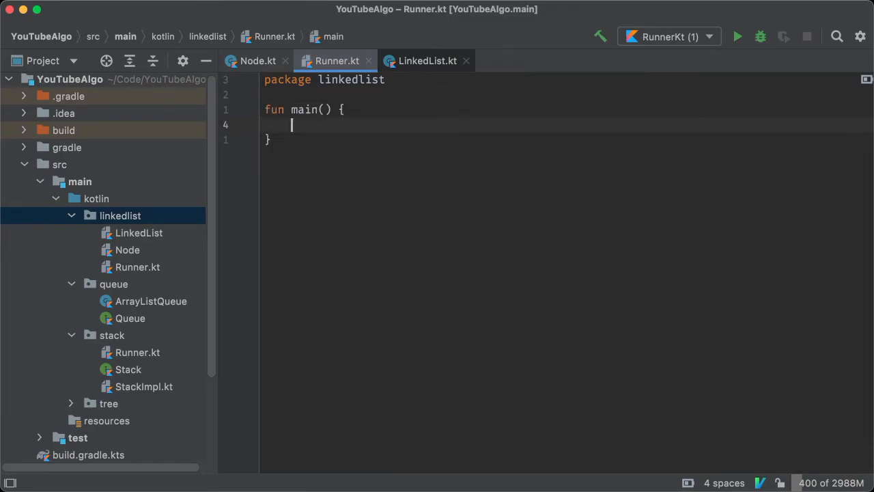
pyautogui.write('val list =')
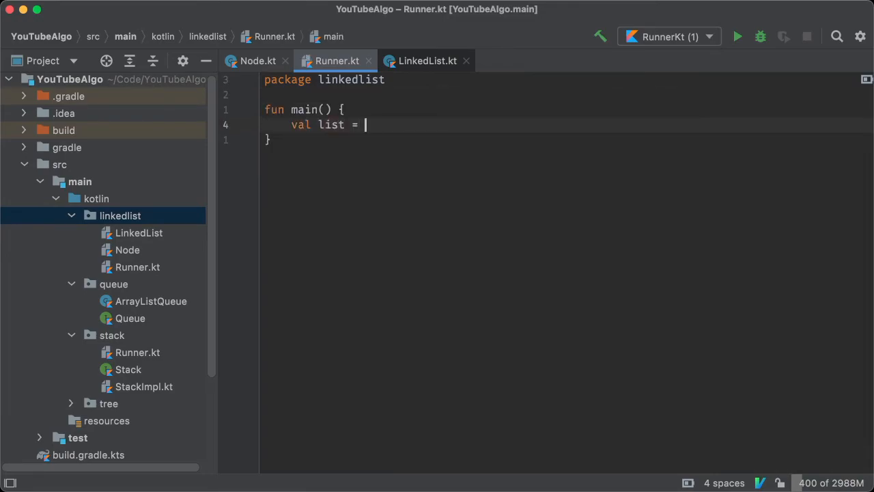
pyautogui.write('Node(val)')
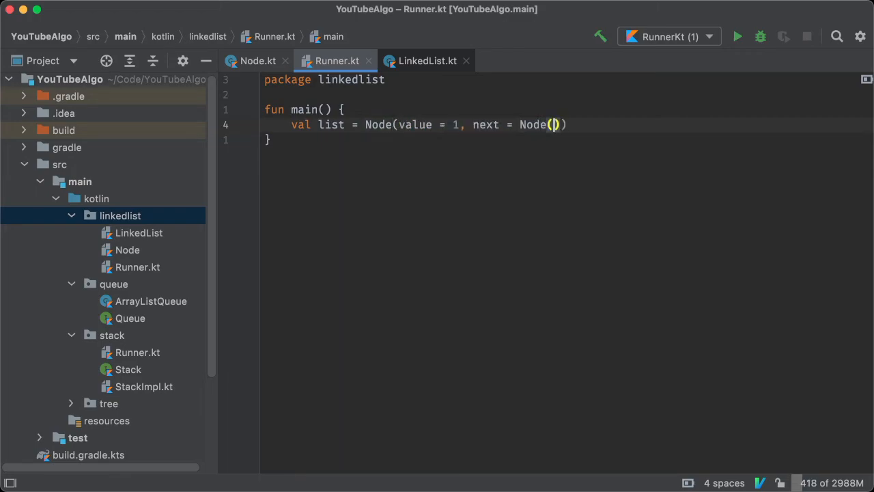
pyautogui.write('value = 2, next =')
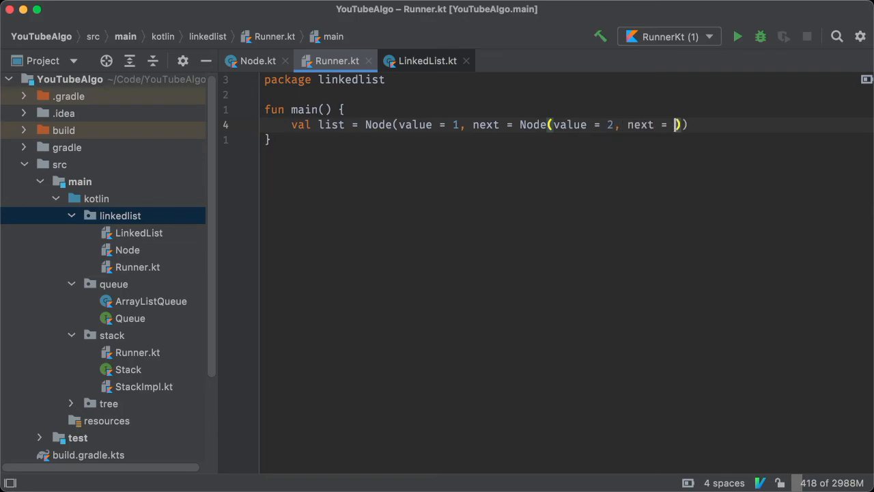
pyautogui.write('Node(3')
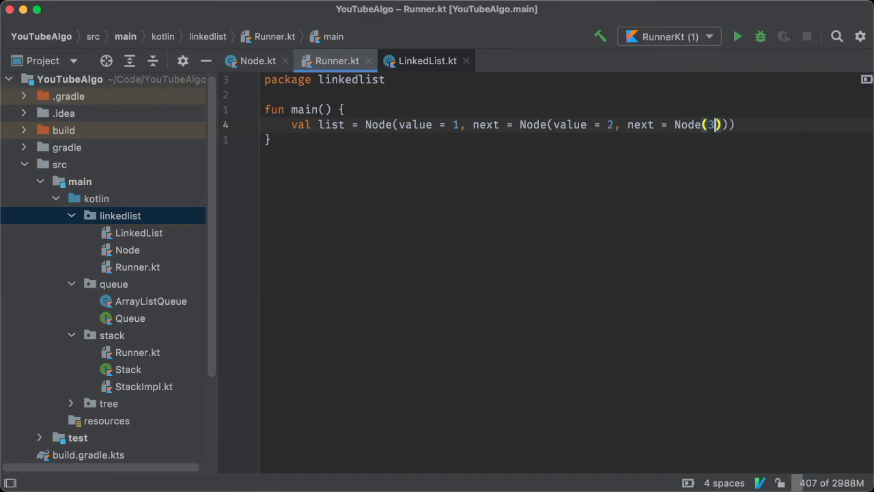
pyautogui.write(', Node(')
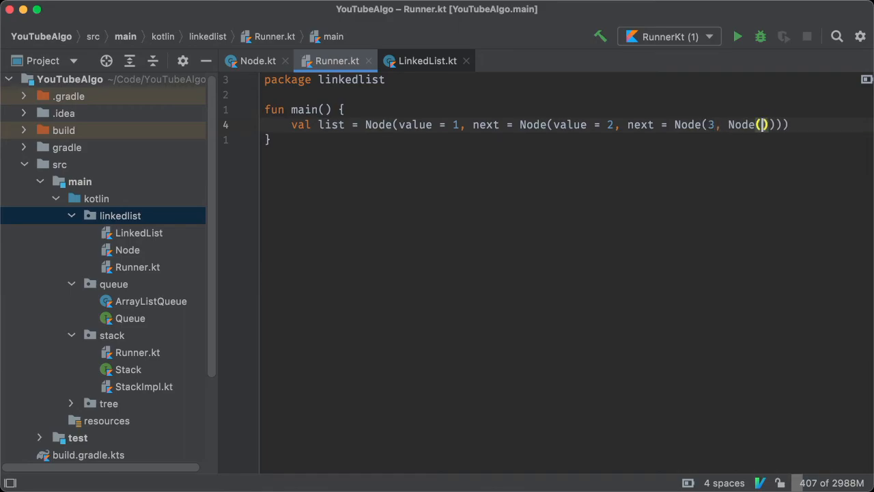
pyautogui.write('4, Node(5')
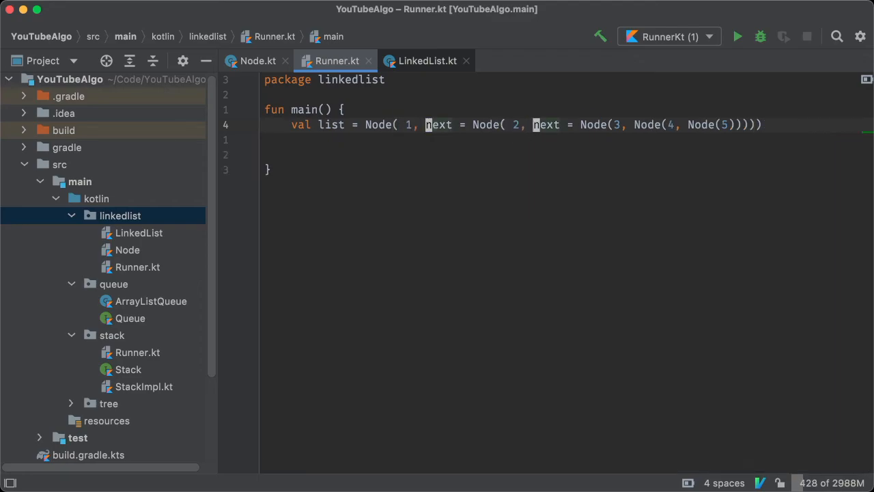
pyautogui.write('println(list')
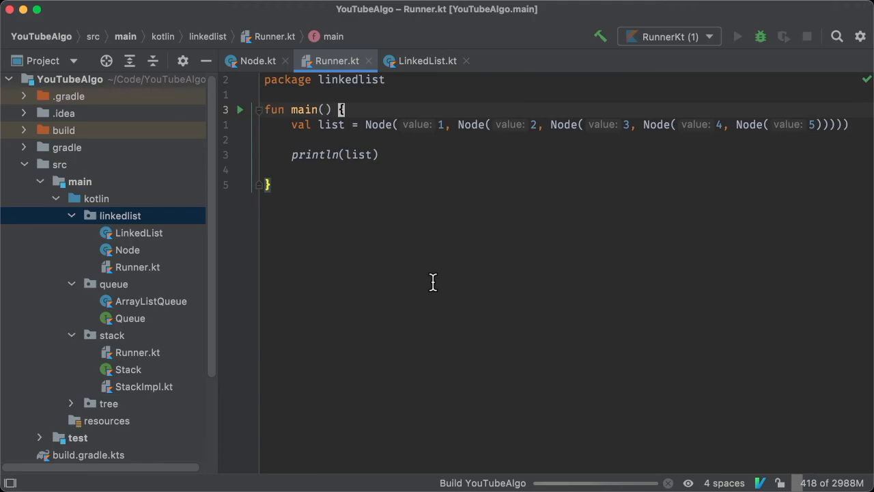
# Step: Run main, add list.printInReverse(), and rerun to print 5 → 4 → 3 → 2 → 1
pyautogui.click(736, 37)
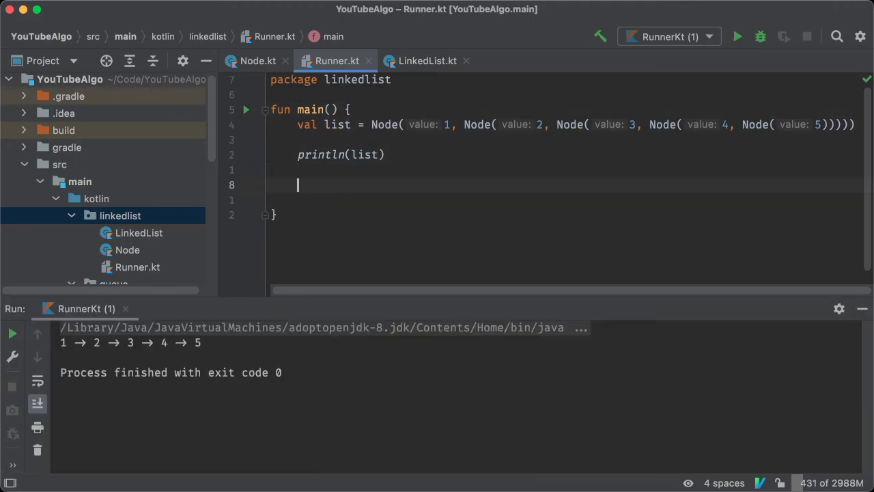
pyautogui.write('list.printInReverse(')
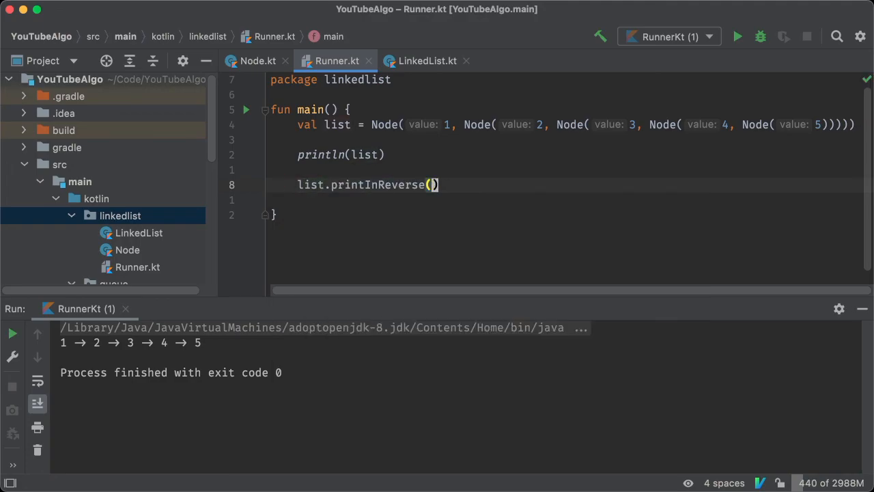
pyautogui.click(737, 37)
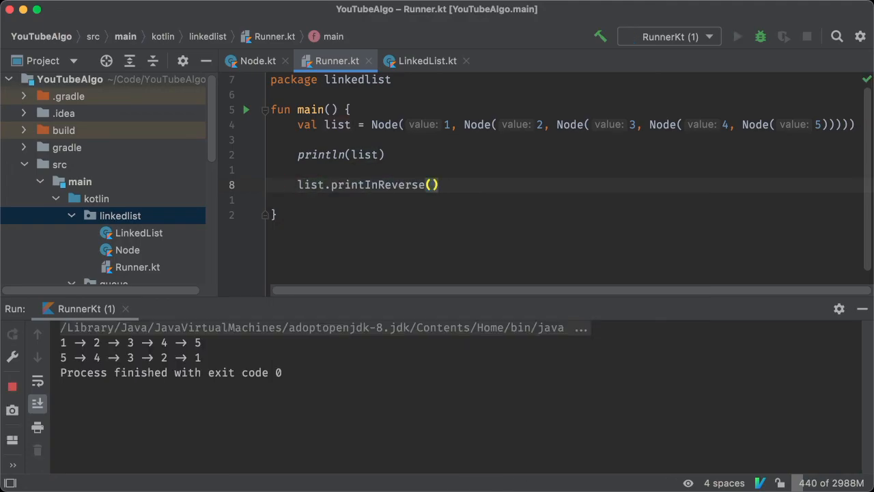